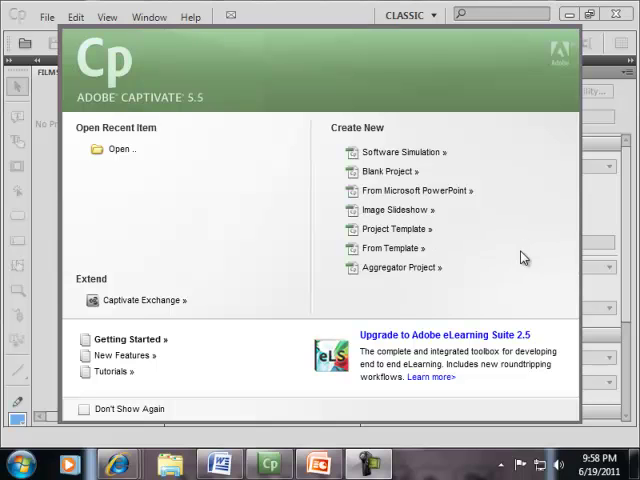
mouse_move(284, 116)
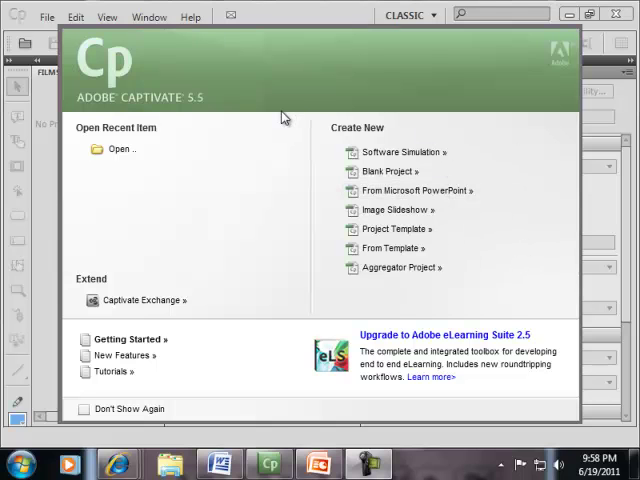
mouse_move(412, 156)
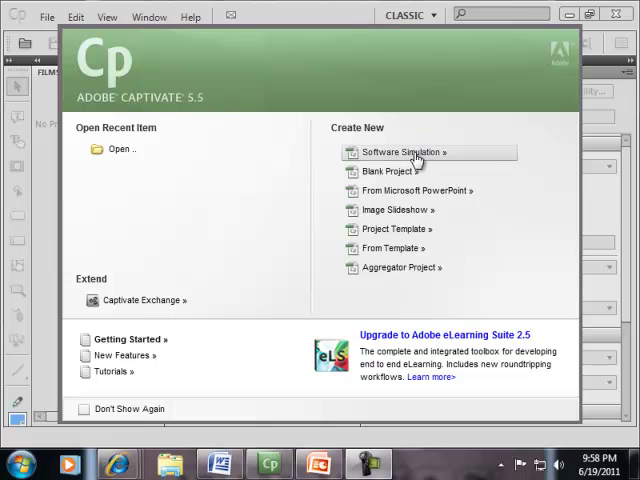
mouse_move(400, 204)
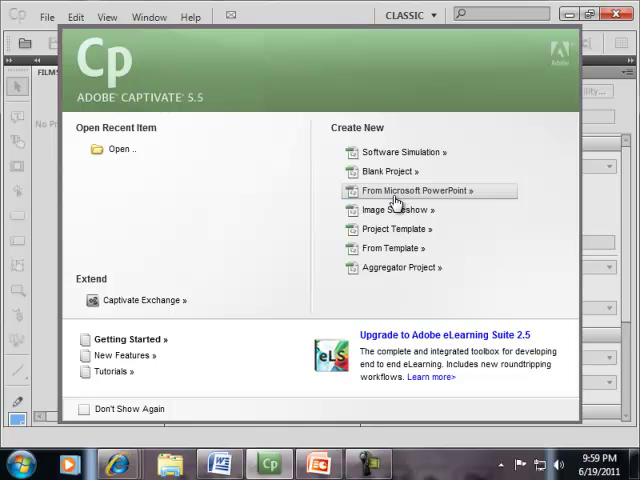
Start a new project from PowerPoint and choose mowing.ppt to import.
left_click(410, 190)
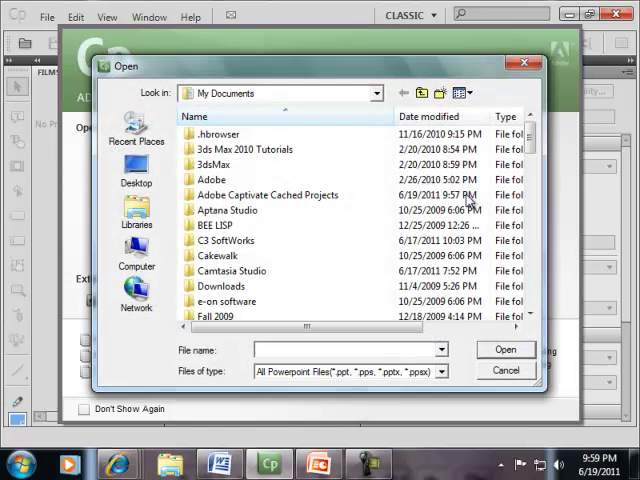
scroll("down", 3)
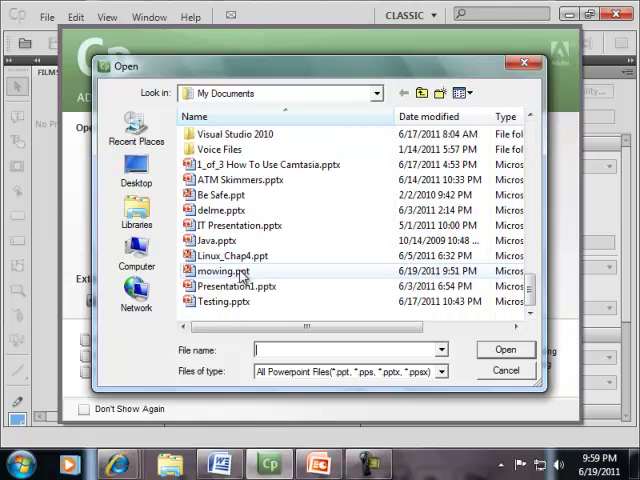
left_click(504, 348)
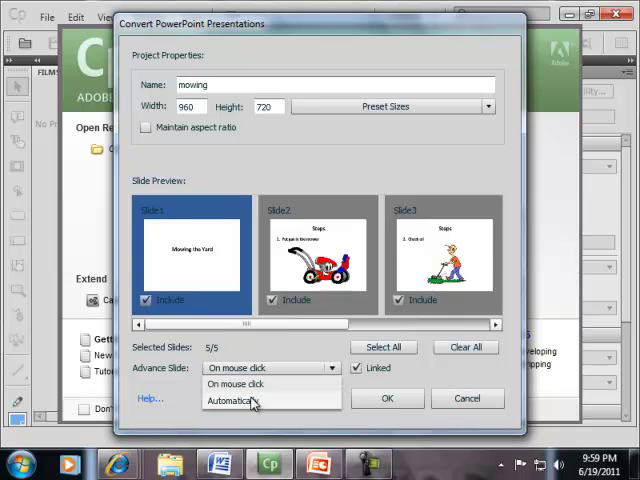
Set slides to advance automatically and the project size to 800 × 600.
left_click(236, 400)
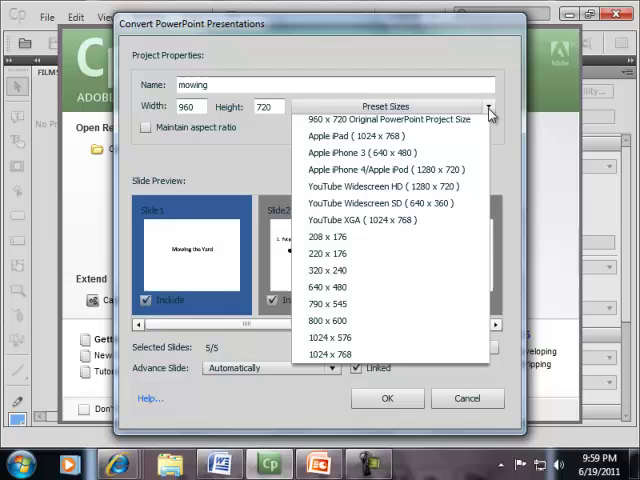
mouse_move(330, 290)
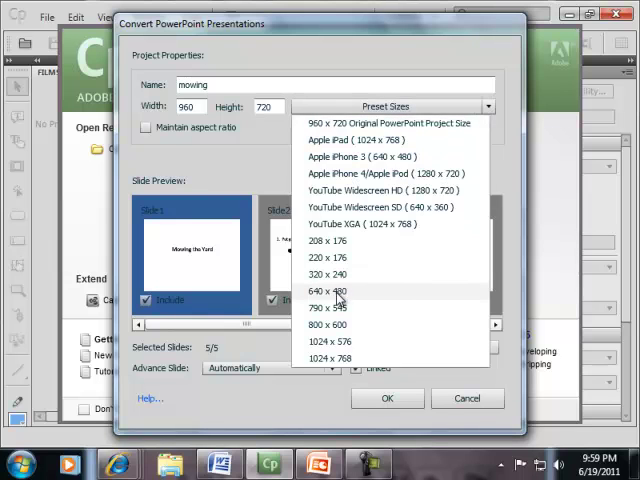
mouse_move(326, 324)
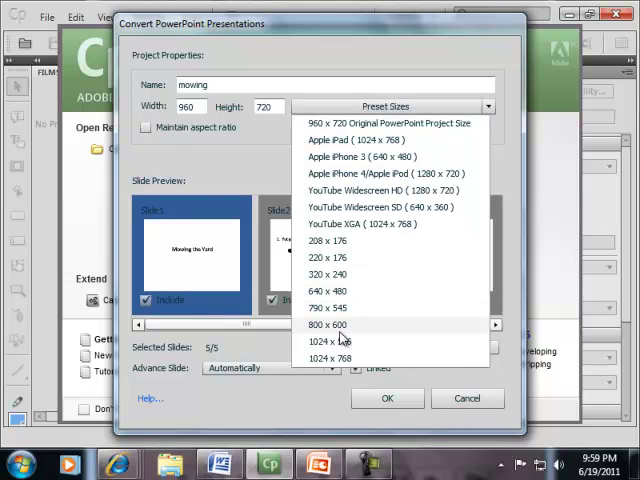
left_click(330, 324)
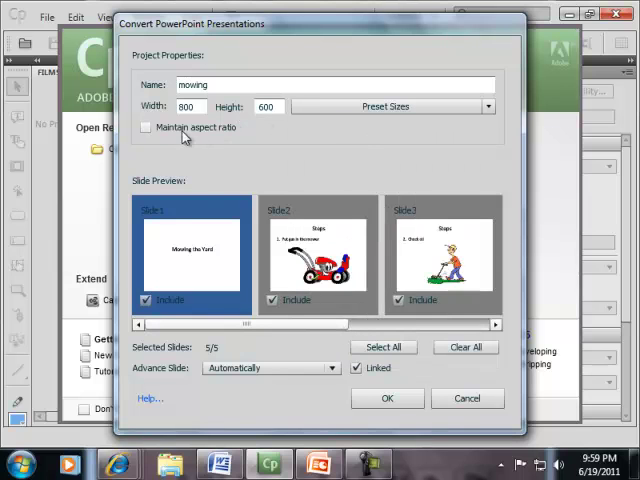
left_click(146, 128)
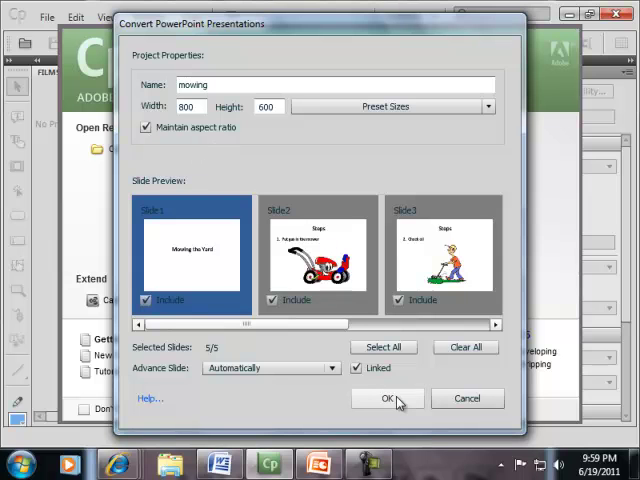
Convert the presentation, accepting the size mismatch warning on the second attempt.
left_click(386, 398)
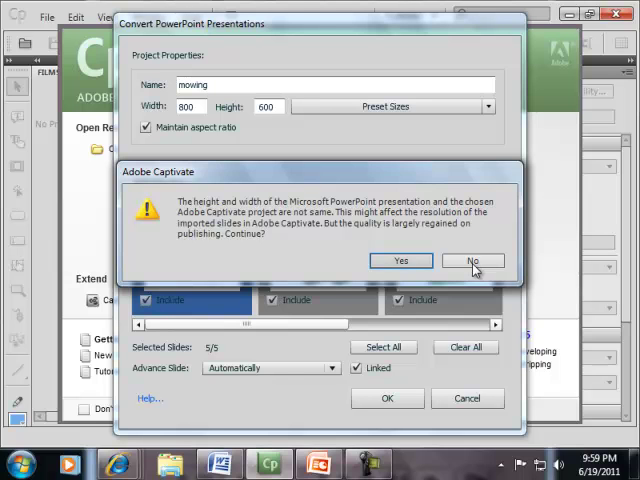
left_click(472, 260)
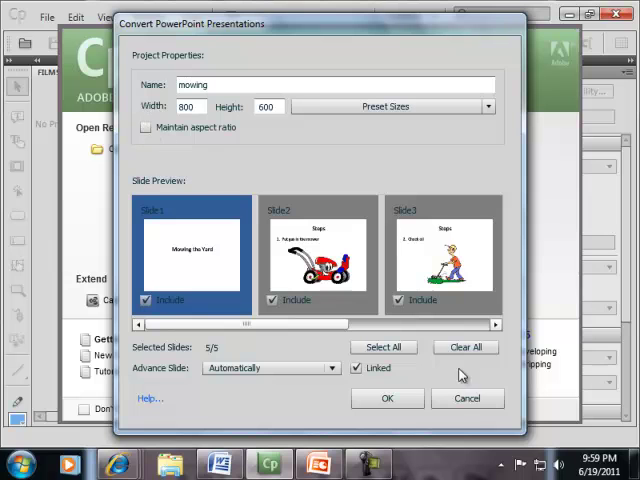
left_click(388, 398)
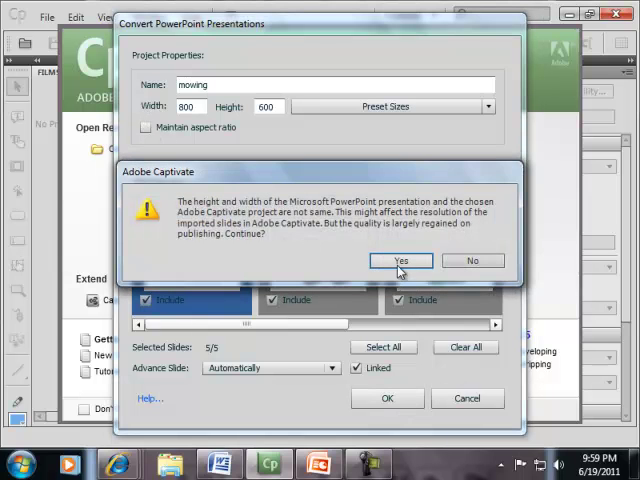
left_click(400, 260)
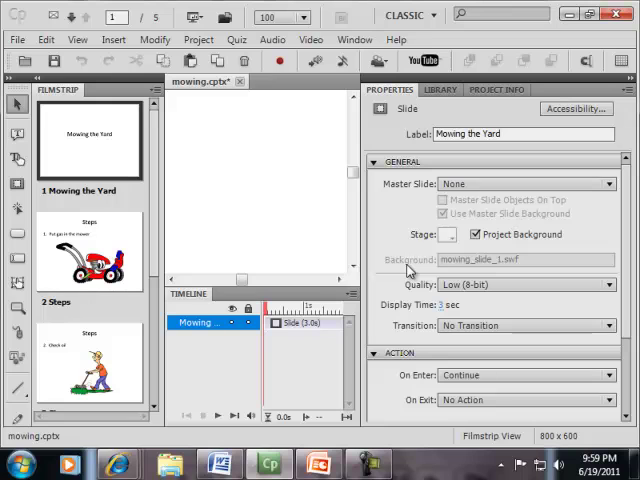
mouse_move(376, 208)
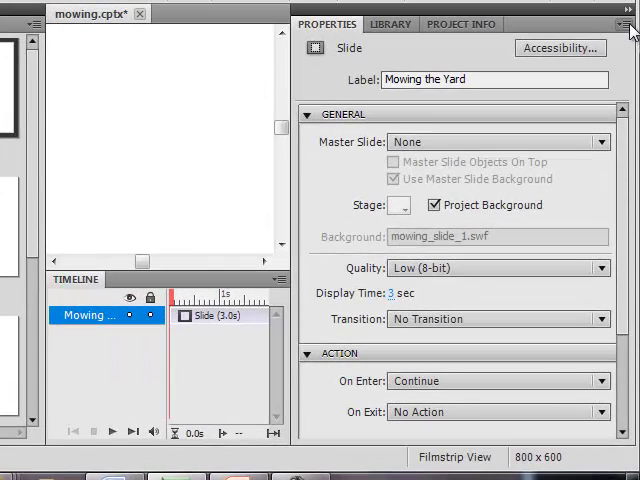
Collapse the Properties panel to icons in the new mowing project.
left_click(624, 16)
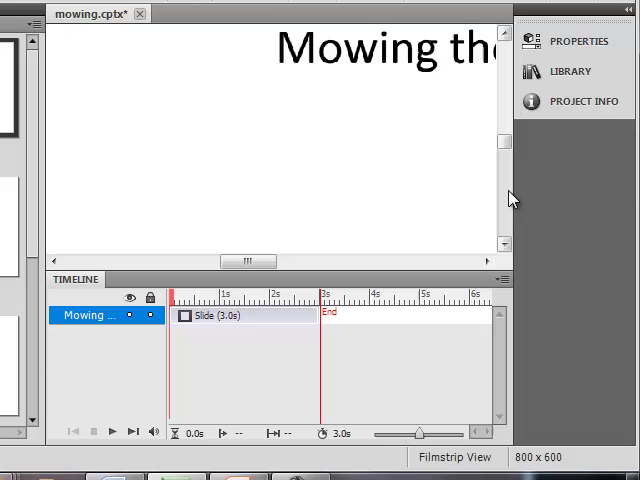
mouse_move(404, 64)
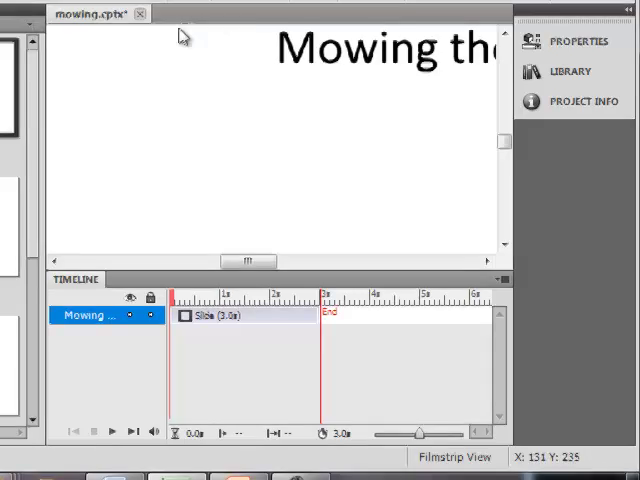
left_click(272, 40)
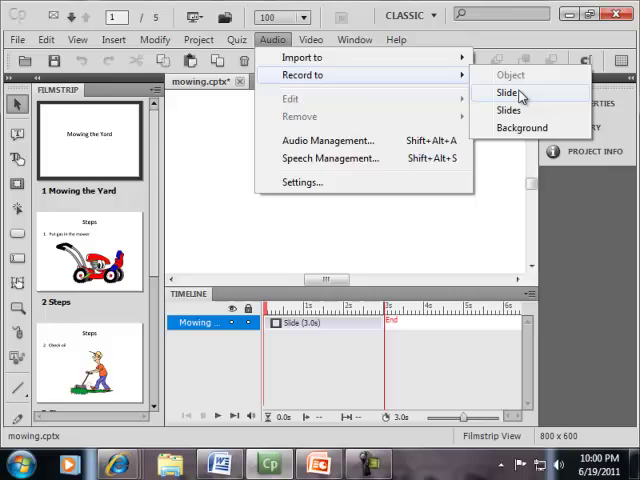
Record narration for the Mowing the Yard title slide and play it back.
left_click(504, 92)
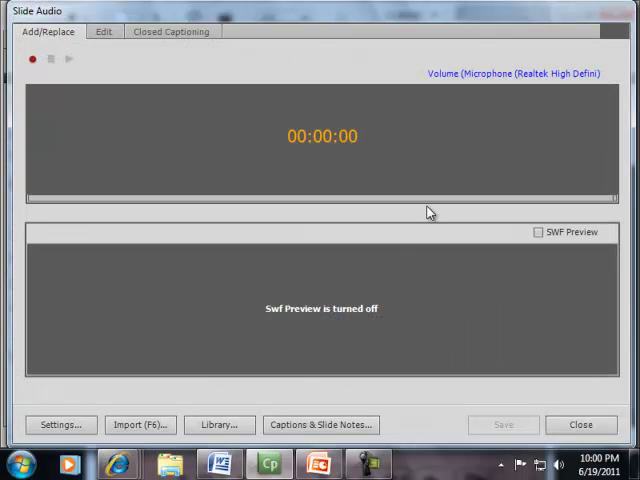
mouse_move(410, 420)
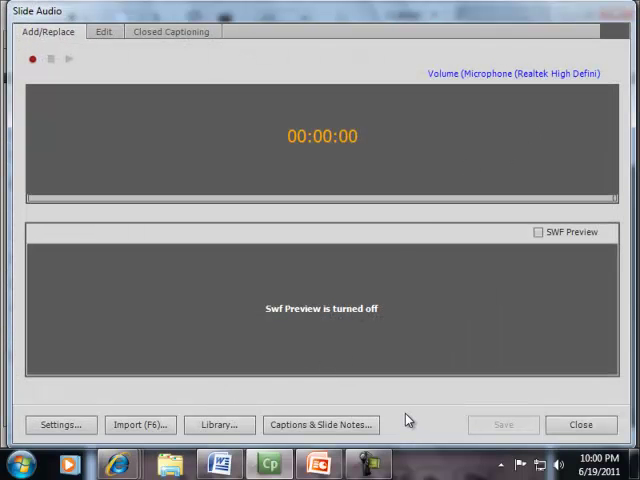
mouse_move(46, 82)
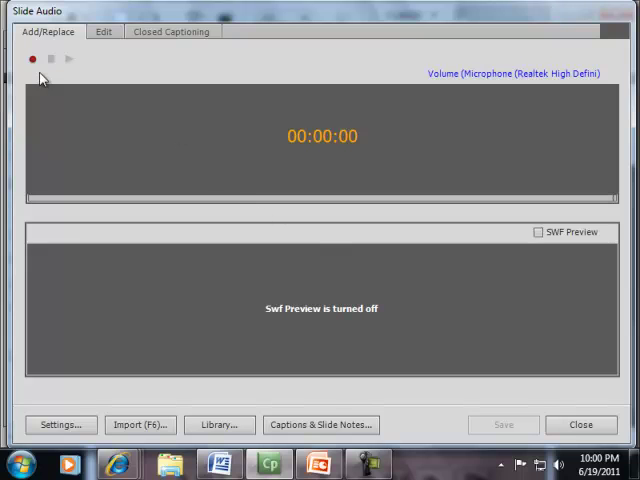
mouse_move(32, 60)
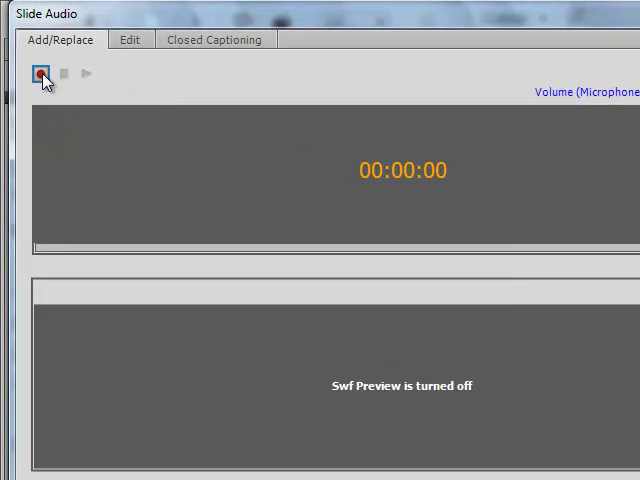
left_click(40, 72)
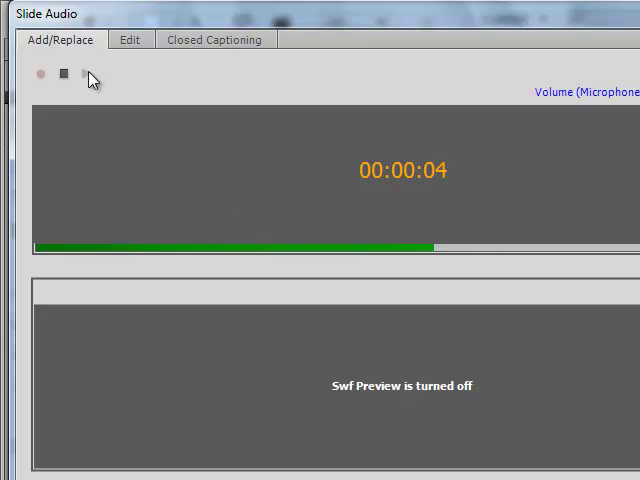
left_click(64, 74)
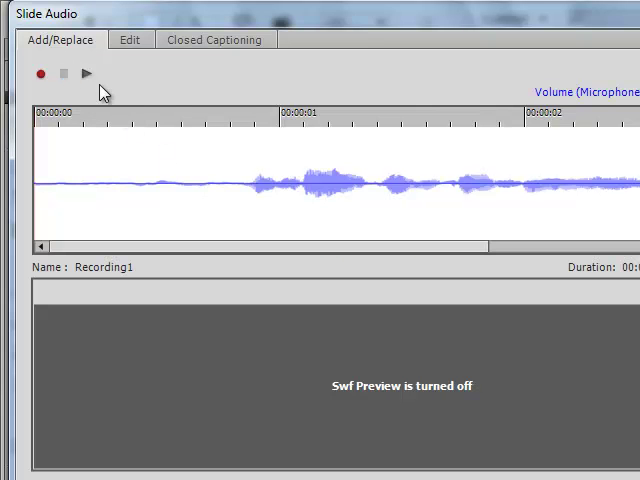
left_click(88, 78)
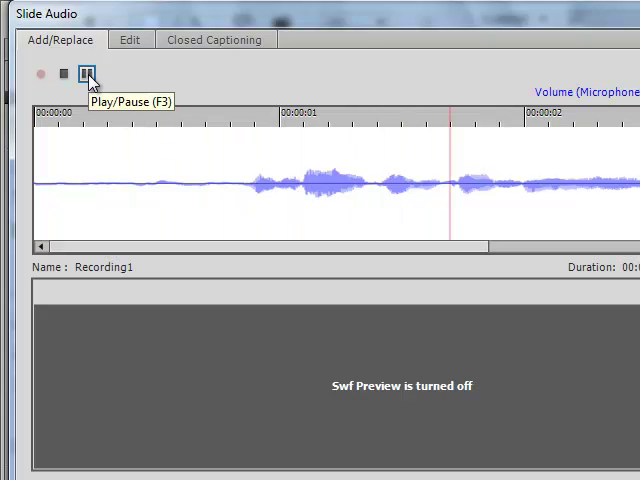
left_click(68, 76)
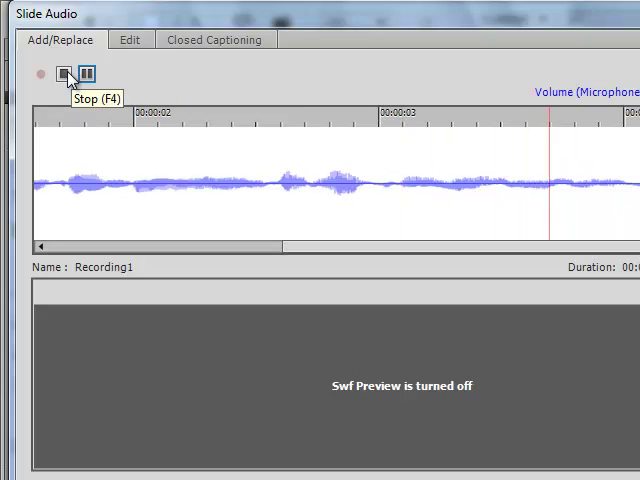
left_click(64, 76)
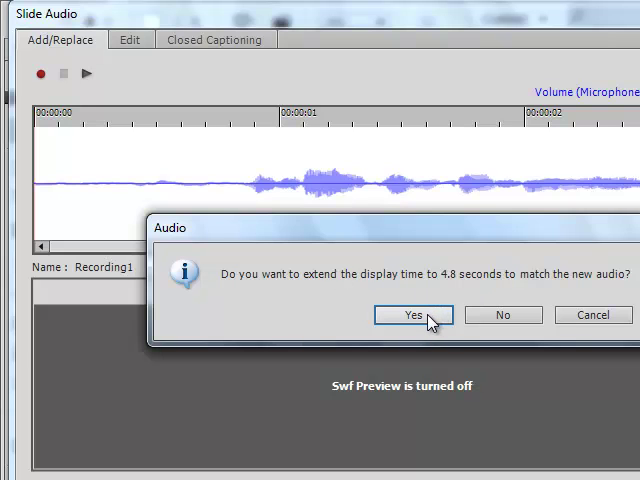
Extend the title slide to fit the audio and move to slide 2, Steps.
left_click(412, 314)
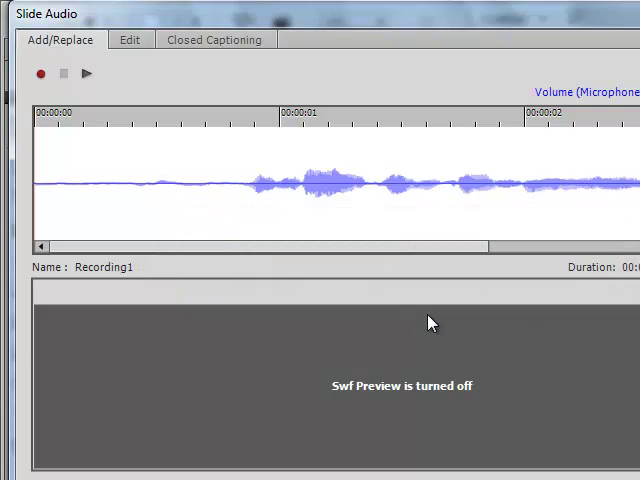
mouse_move(422, 356)
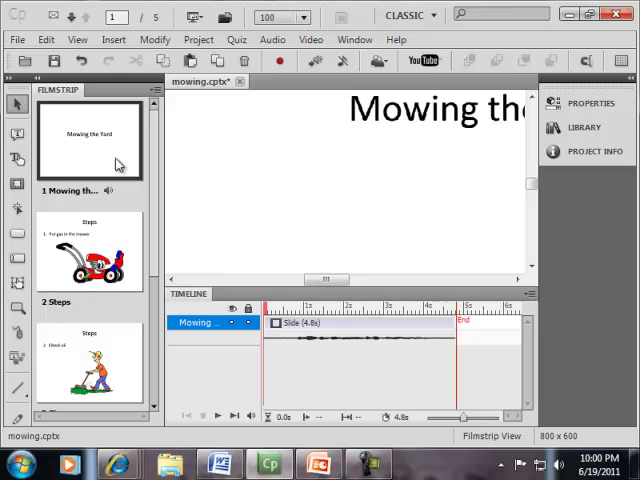
left_click(88, 250)
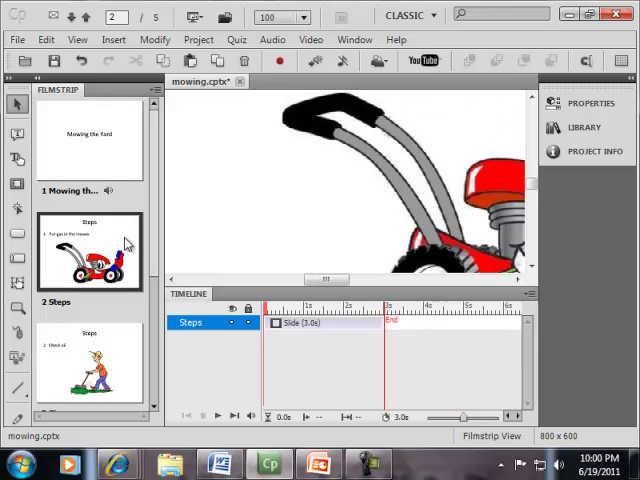
Record narration onto the Steps slide and extend it to 4.4 seconds for the audio.
left_click(272, 40)
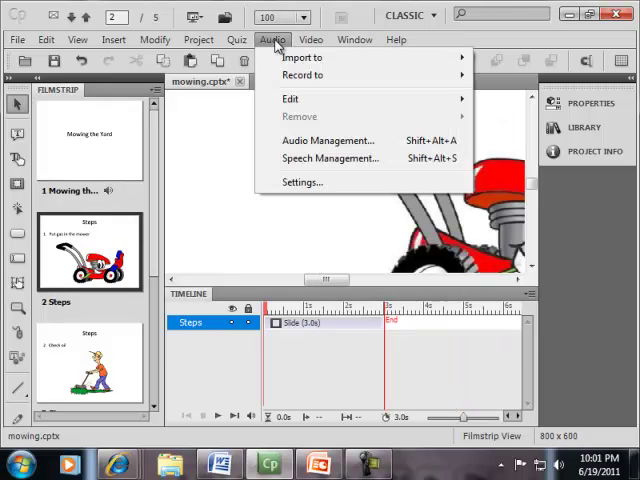
left_click(354, 40)
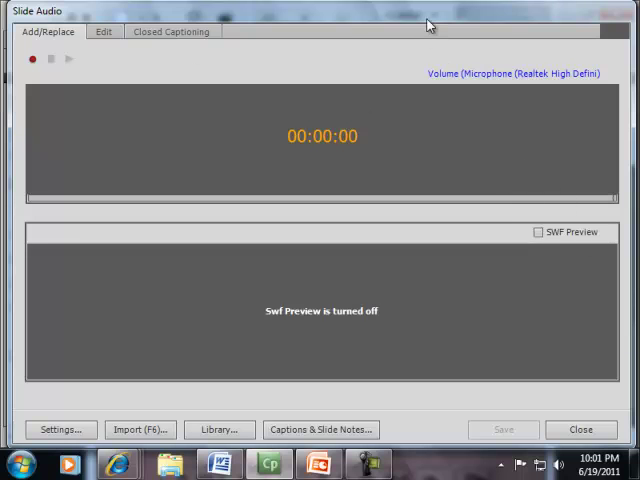
left_click(572, 428)
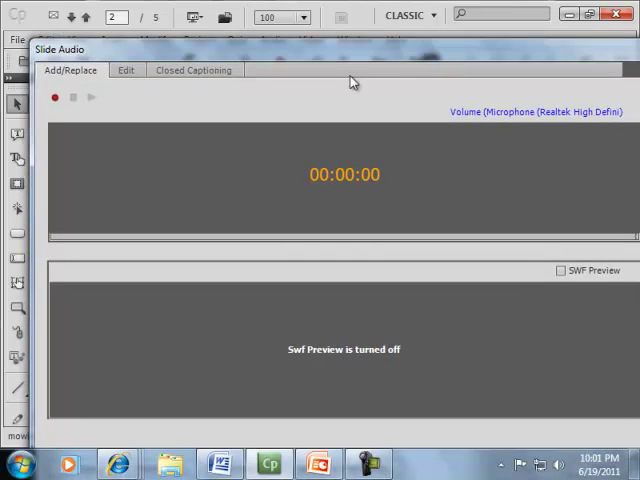
left_click(56, 98)
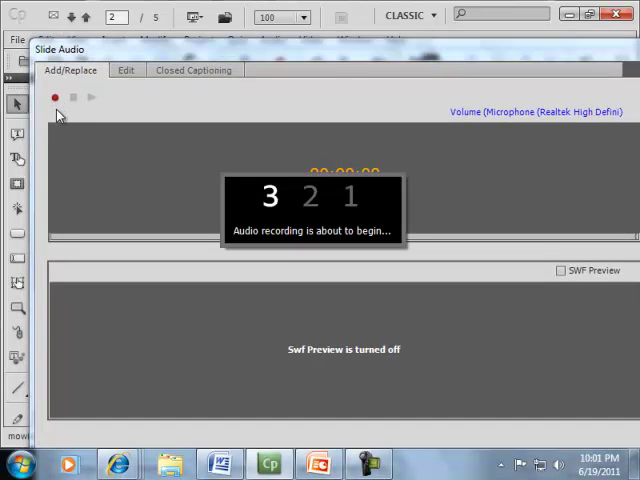
mouse_move(216, 198)
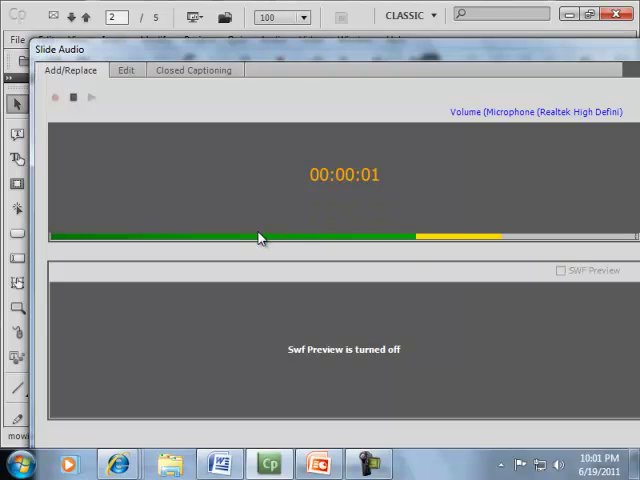
mouse_move(220, 210)
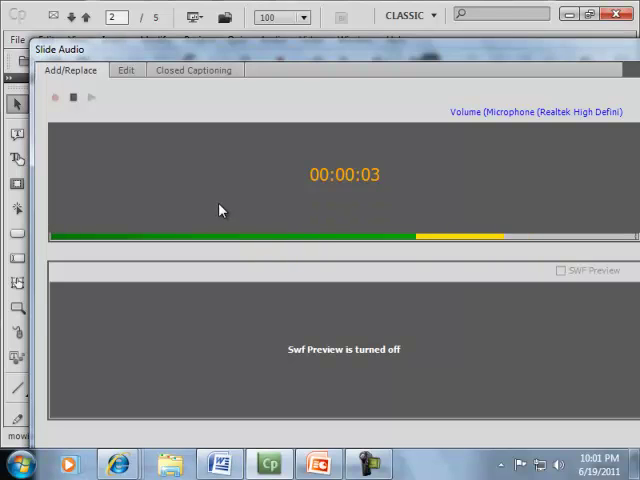
left_click(72, 100)
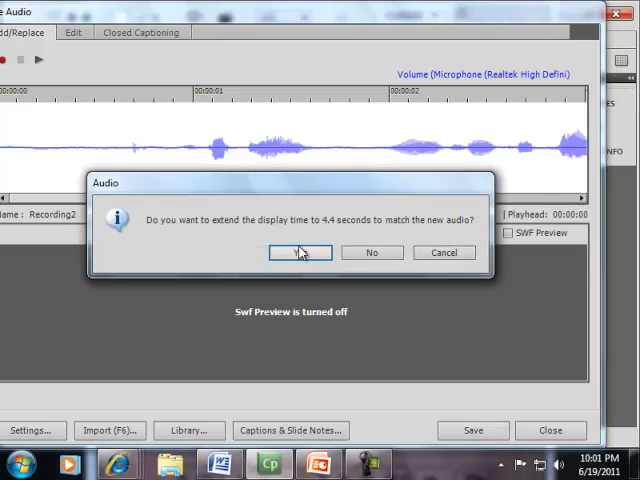
left_click(300, 252)
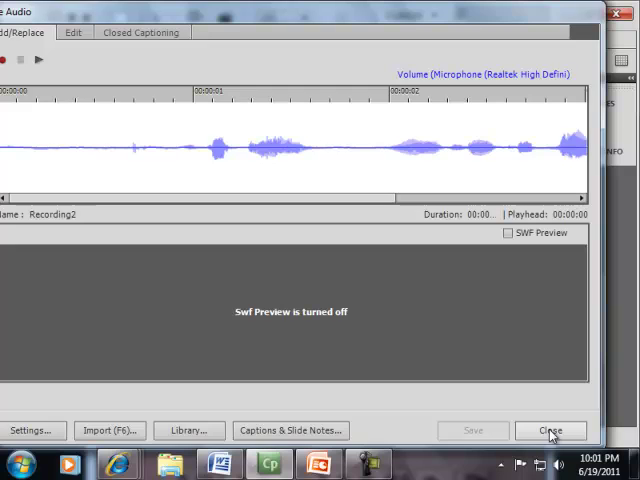
left_click(550, 430)
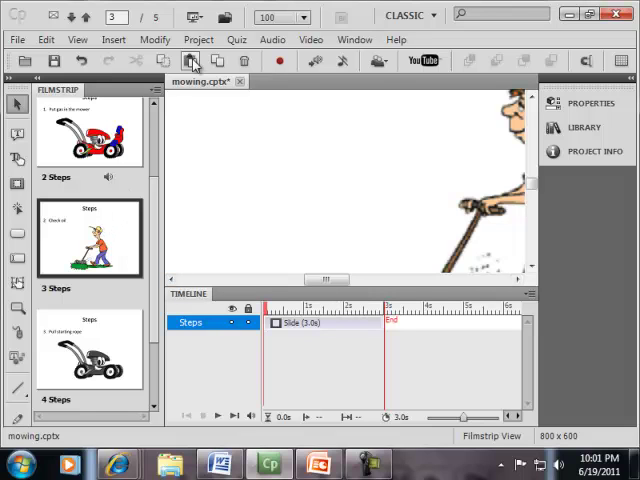
mouse_move(314, 62)
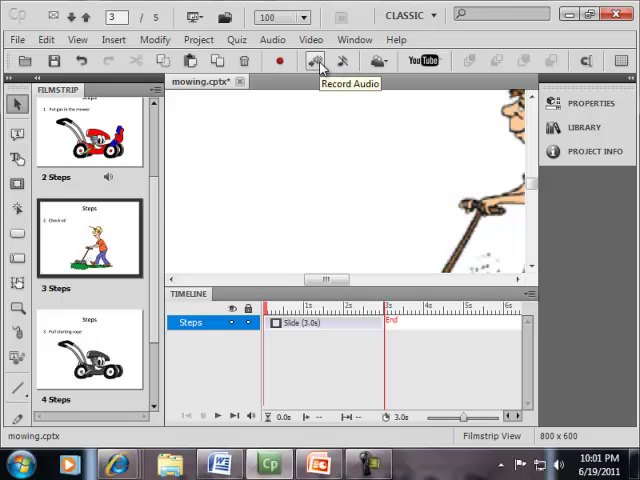
Record narration for slide 3, the mowing picture, and keep the recording.
left_click(314, 60)
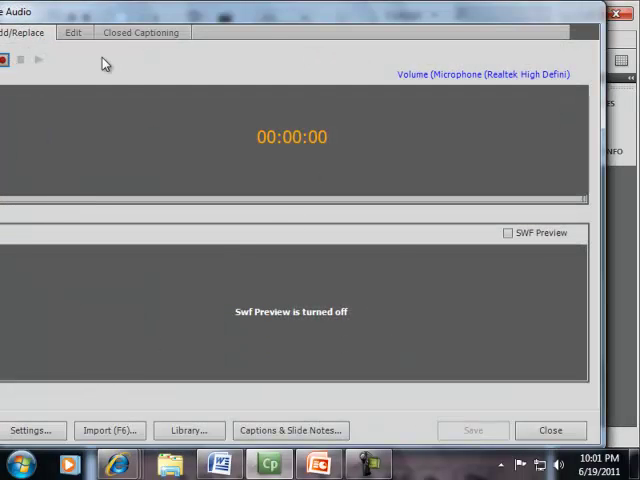
left_click(8, 62)
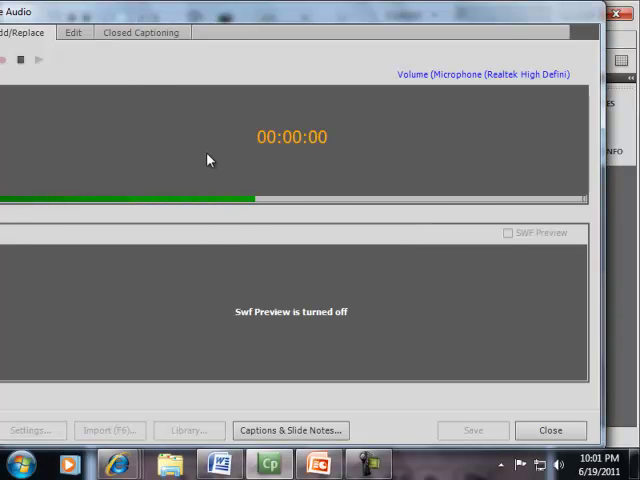
left_click(24, 66)
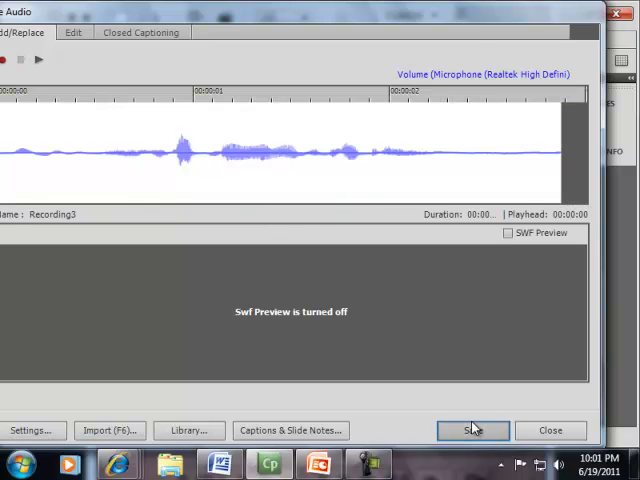
left_click(472, 430)
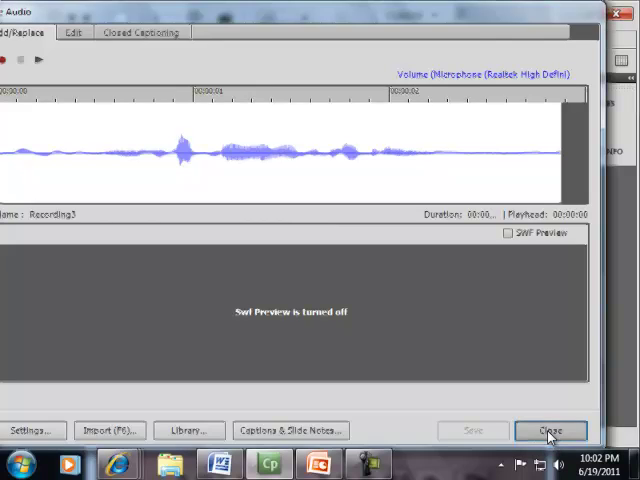
left_click(548, 428)
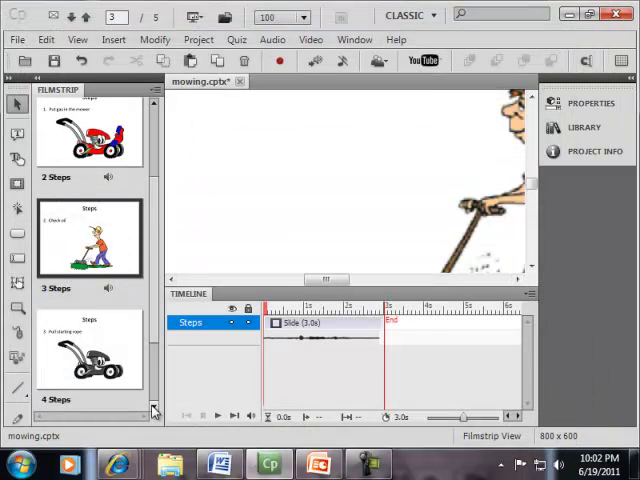
Record narration for slide 4, the black-and-white mower, extending it to 3.5 seconds.
left_click(88, 288)
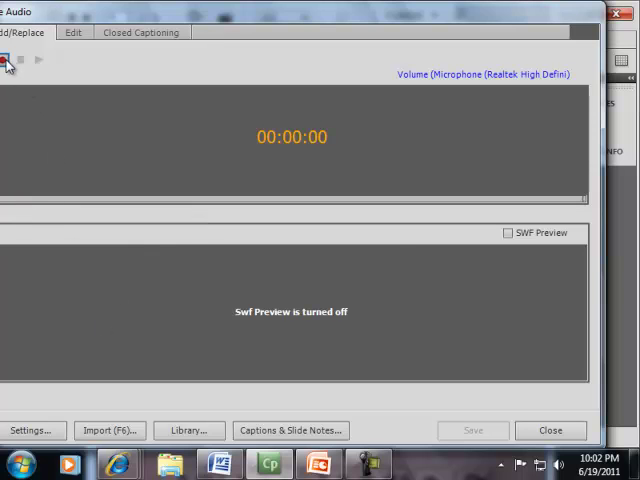
left_click(8, 62)
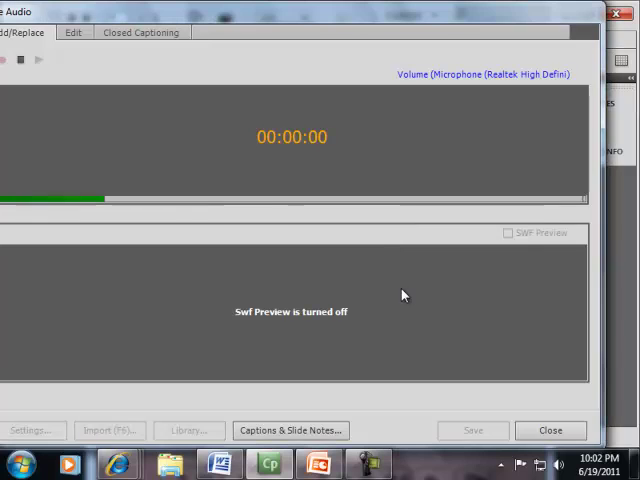
left_click(32, 64)
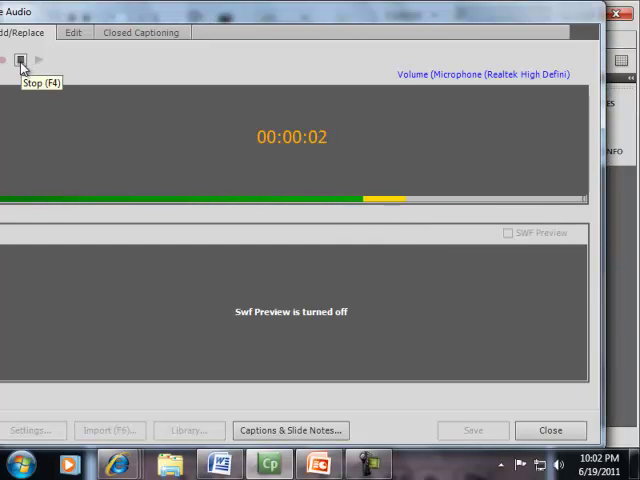
left_click(24, 60)
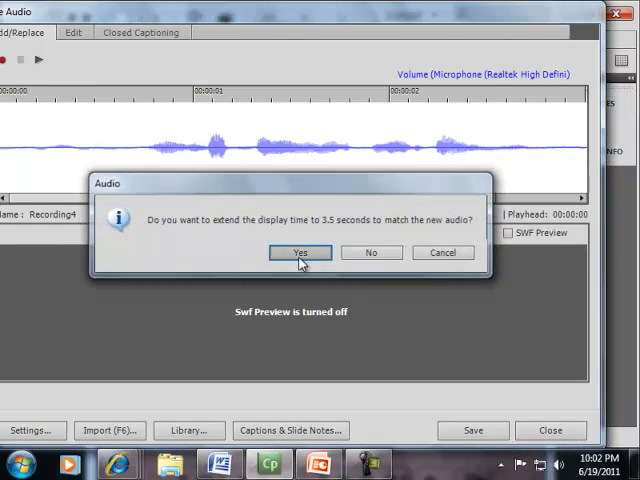
left_click(300, 252)
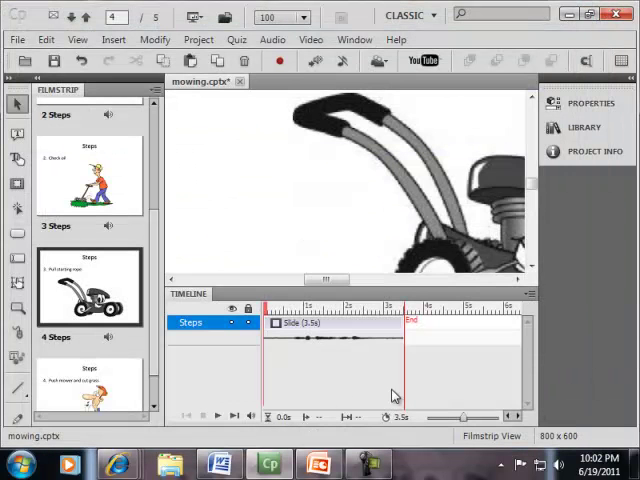
Record narration for slide 5, the cartoon person mowing, and close the audio window.
scroll("down", 3)
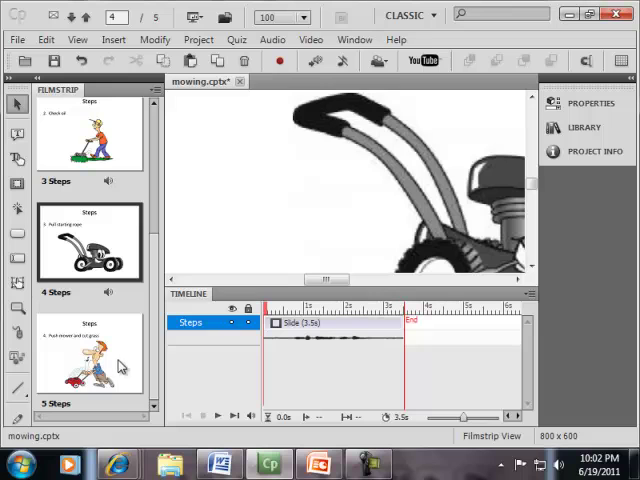
left_click(88, 352)
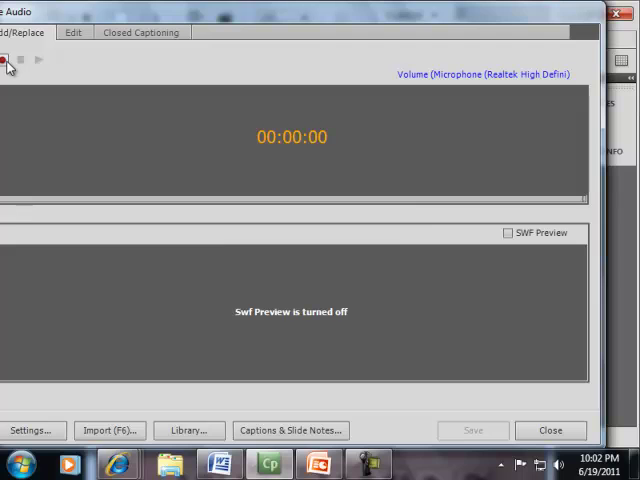
left_click(8, 62)
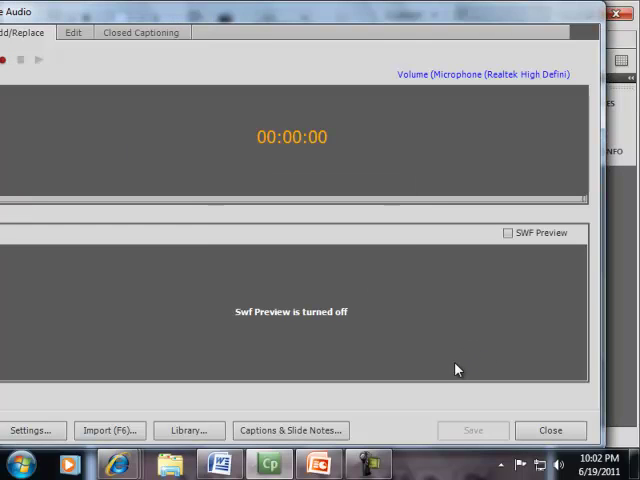
left_click(8, 64)
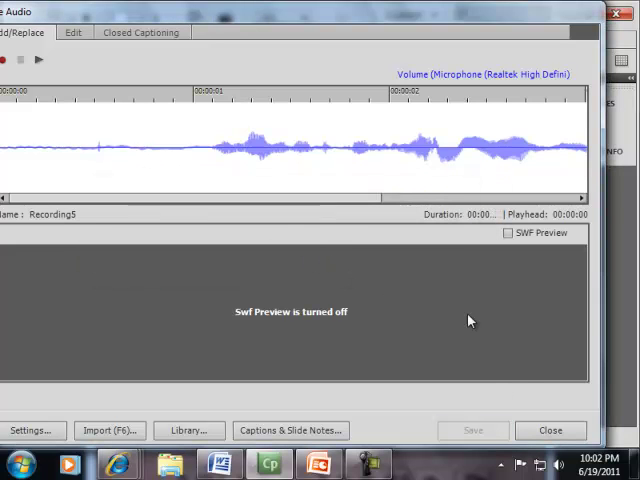
left_click(546, 430)
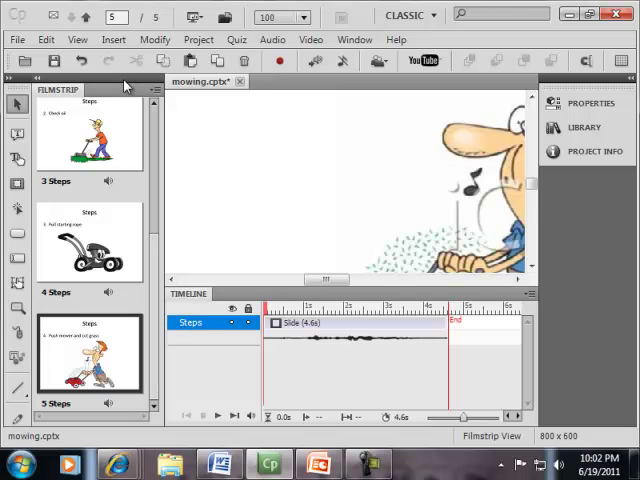
Save the narrated project as mowing.cptx.
left_click(14, 40)
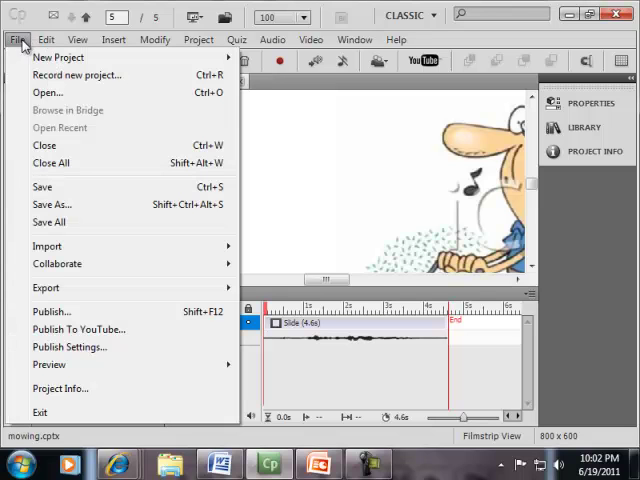
mouse_move(58, 152)
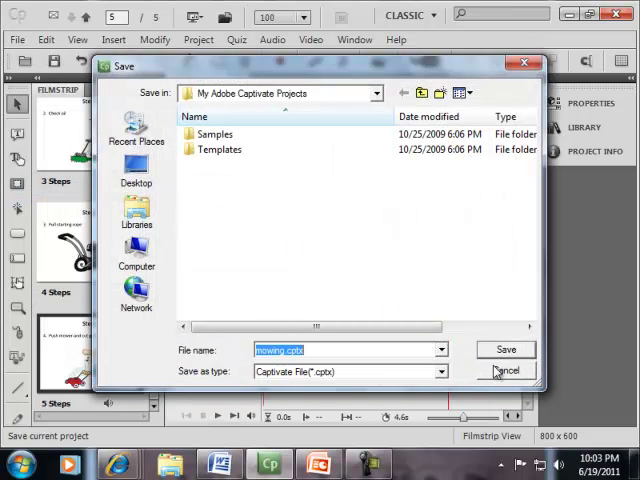
left_click(504, 348)
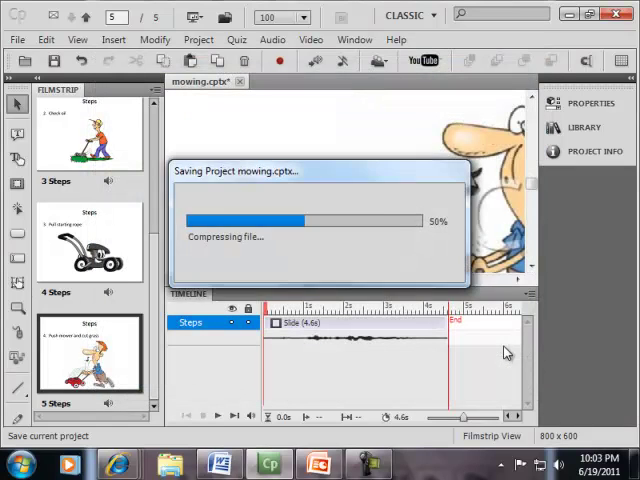